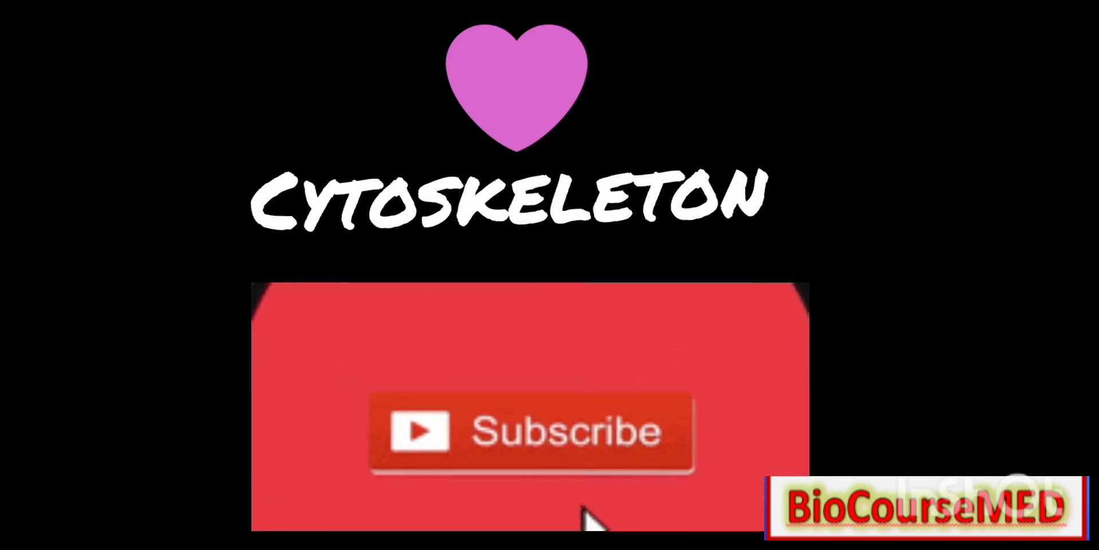
# Step: Subscribe to the BioCourseMED channel and enable the notification bell for new uploads
pyautogui.click(530, 446)
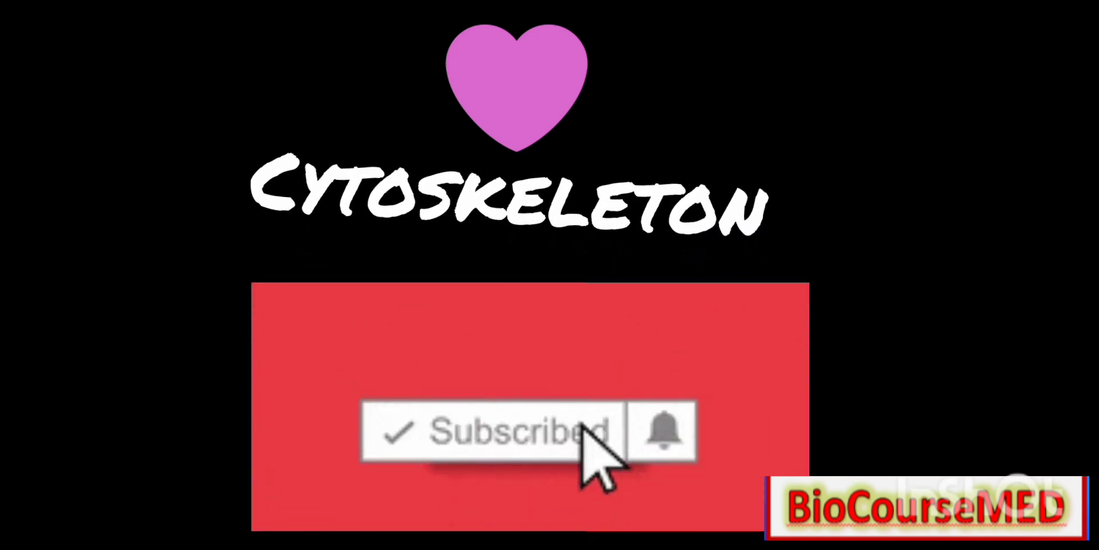
pyautogui.click(661, 445)
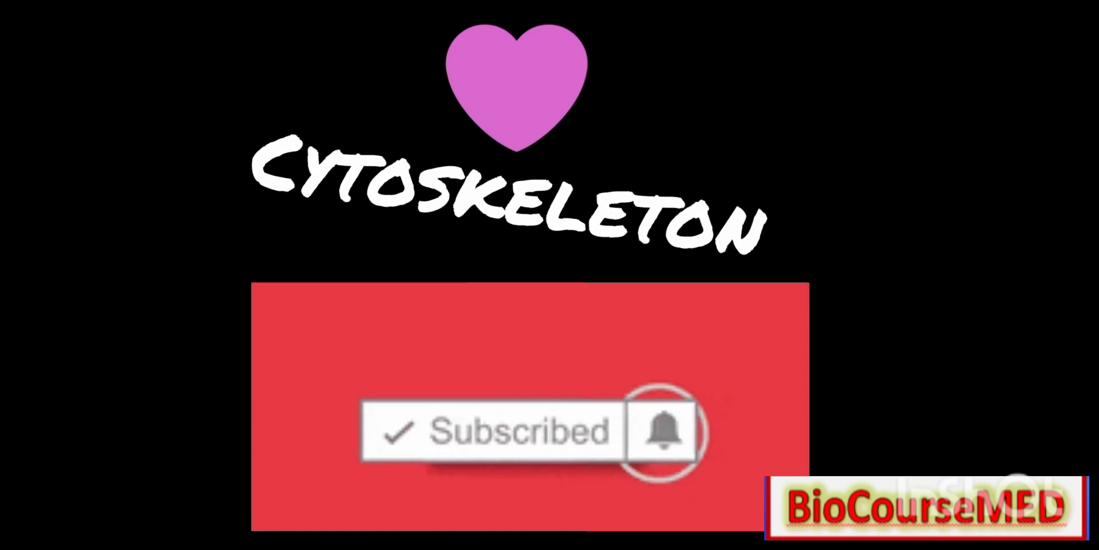